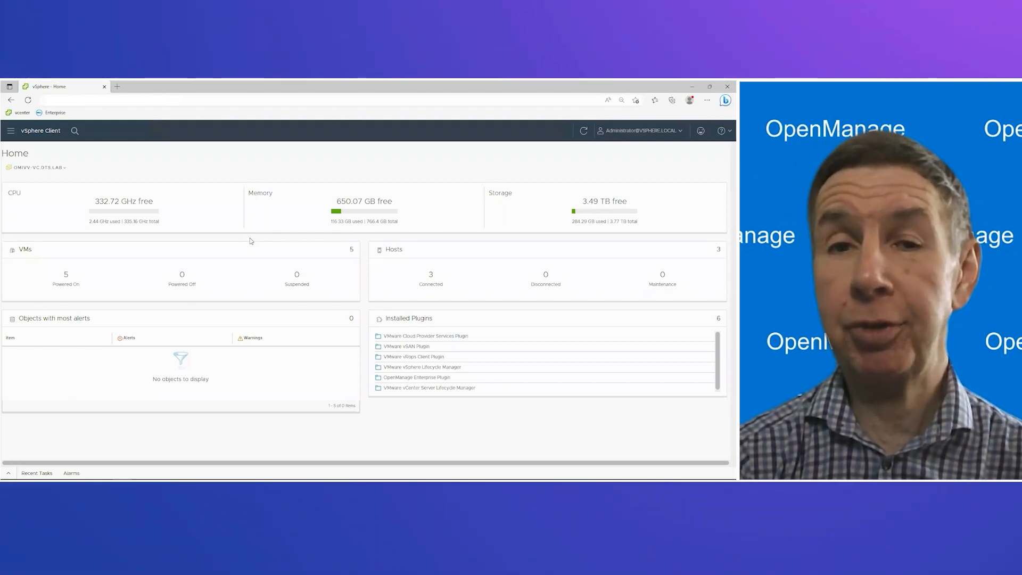
# Step: Go from the Home dashboard to the host inventory, showing omivv-node1.dts.lab's Summary
pyautogui.click(11, 130)
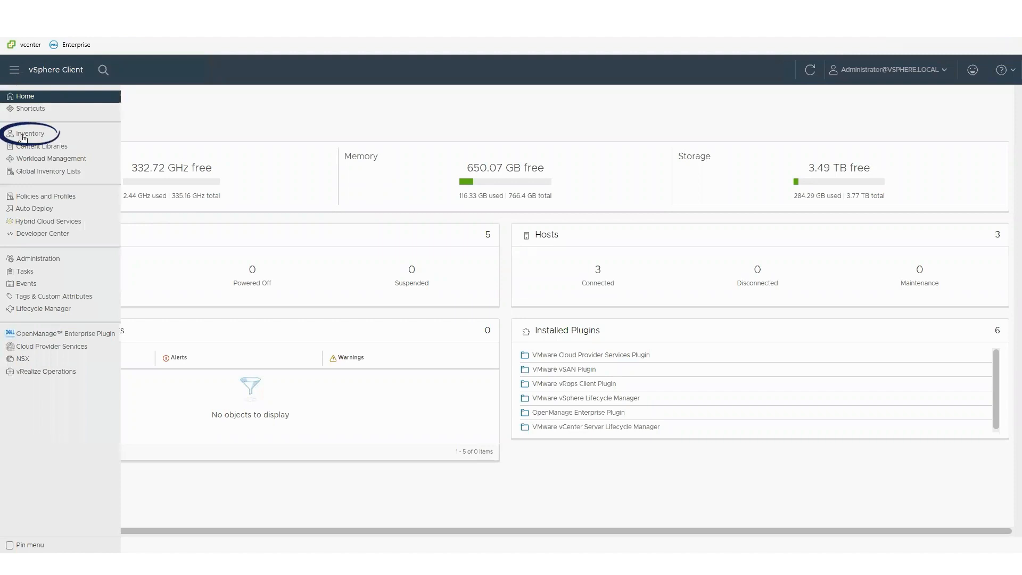
pyautogui.click(30, 133)
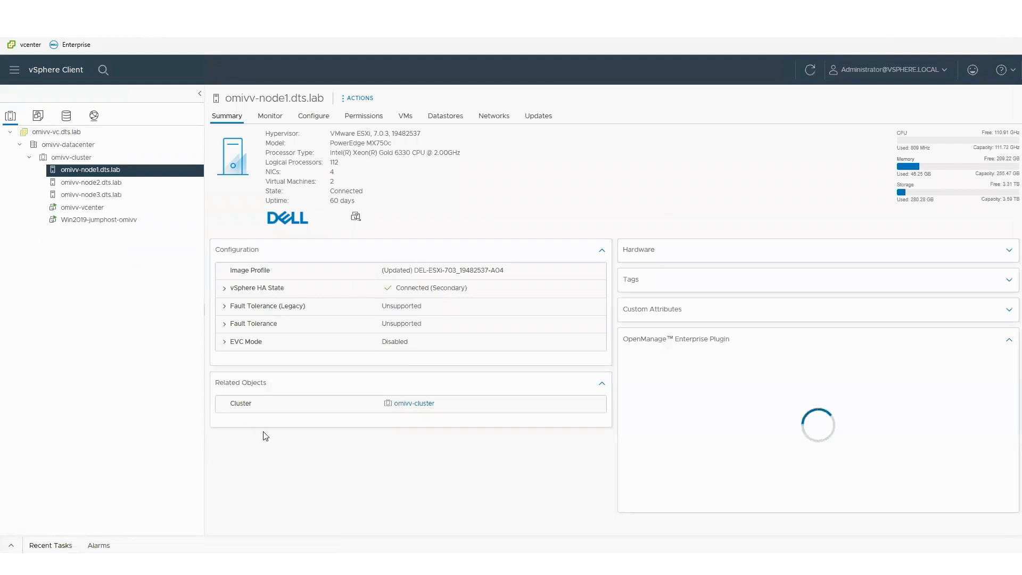
pyautogui.moveTo(550, 496)
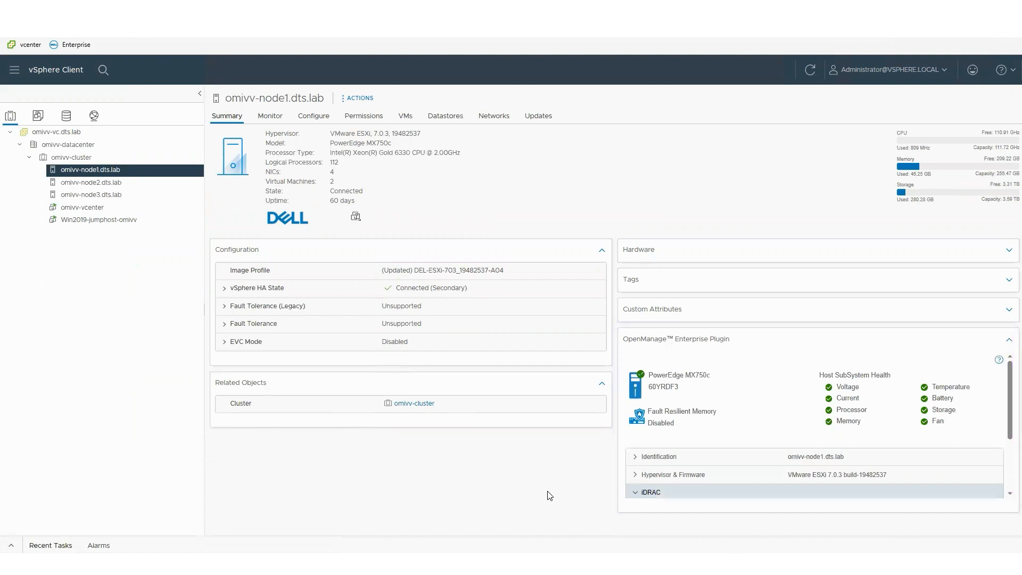
pyautogui.moveTo(795, 409)
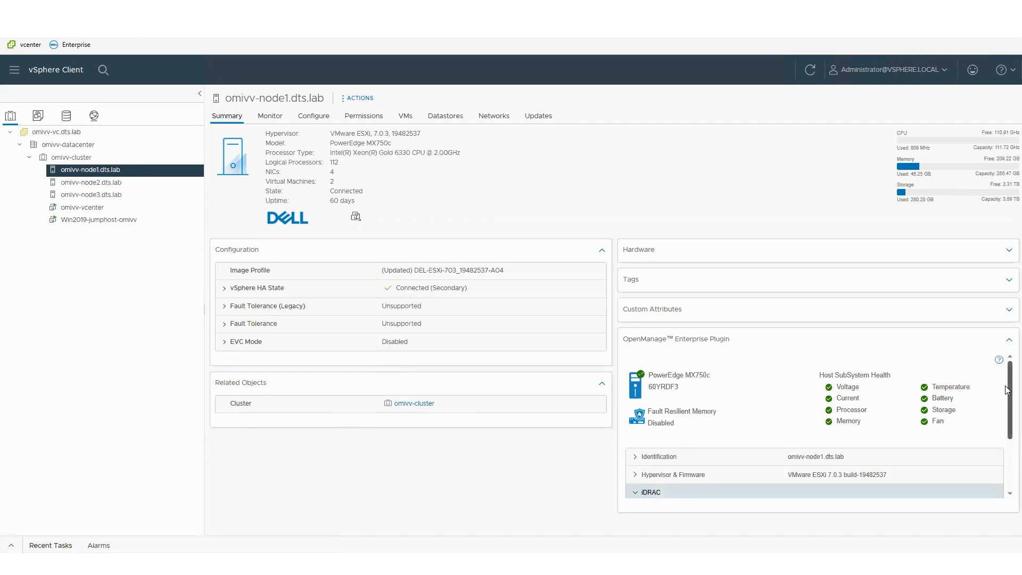
# Step: Scroll node1's OpenManage plugin card to the iDRAC details, then switch to Monitor
pyautogui.click(650, 491)
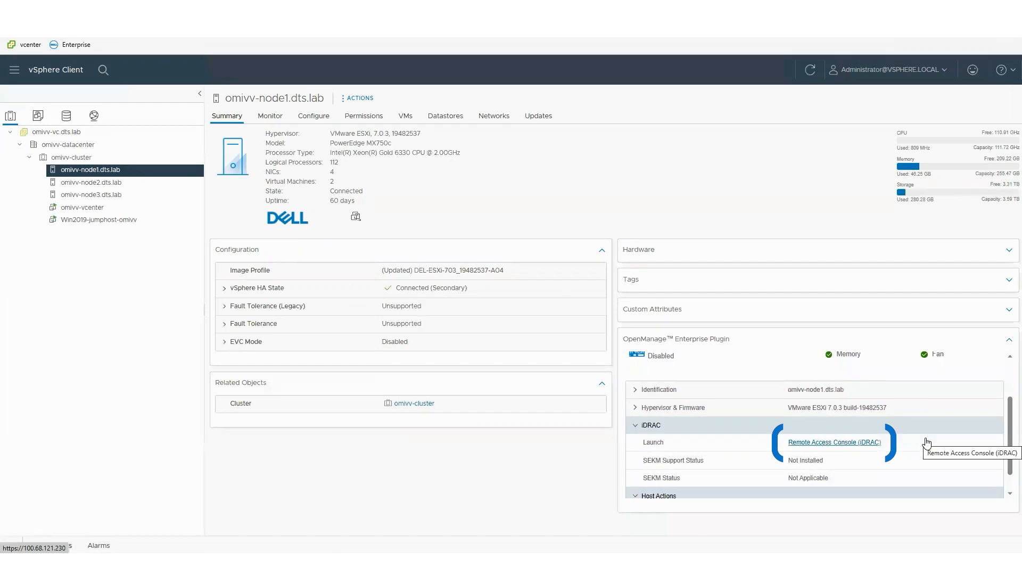
pyautogui.moveTo(867, 493)
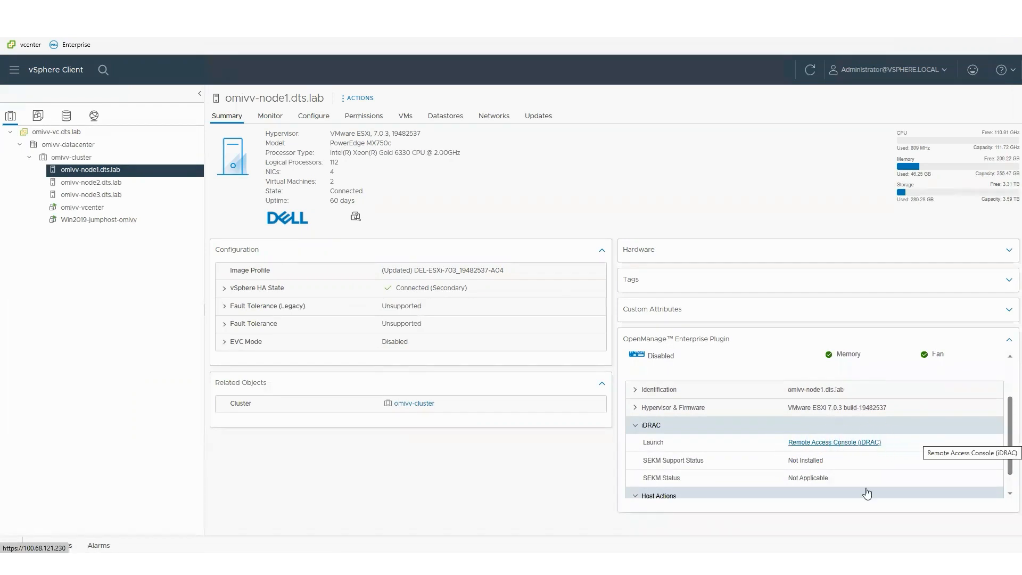
pyautogui.click(269, 115)
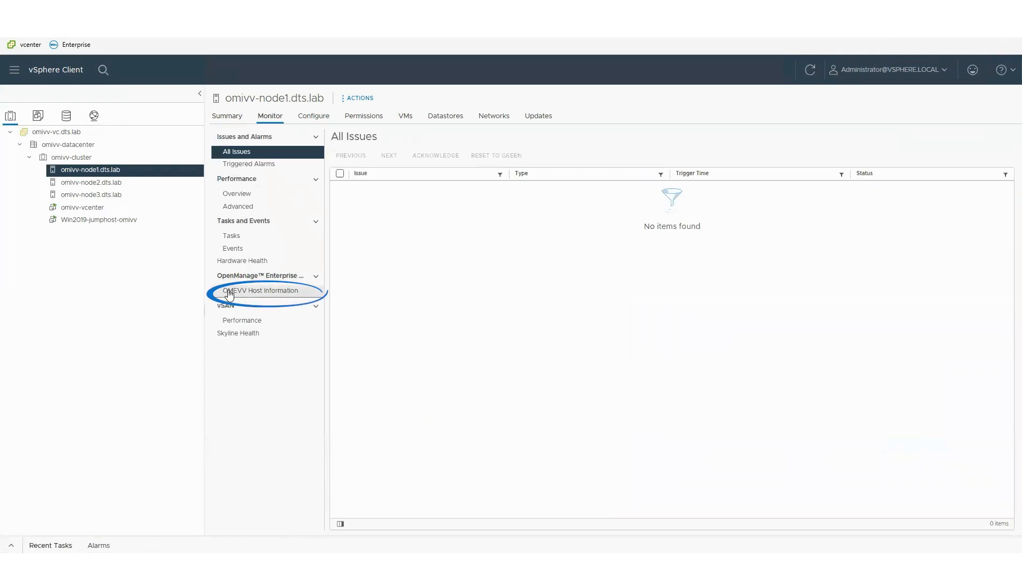
# Step: Review node1's OMEVV physical disks, firmware inventory and warranty (Active, 434 days left)
pyautogui.click(261, 290)
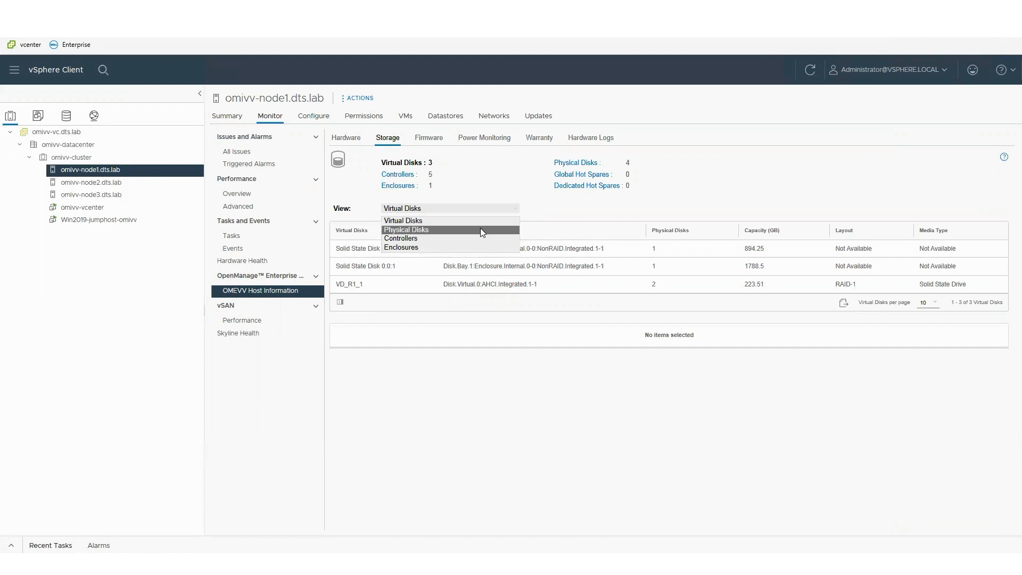
pyautogui.click(403, 221)
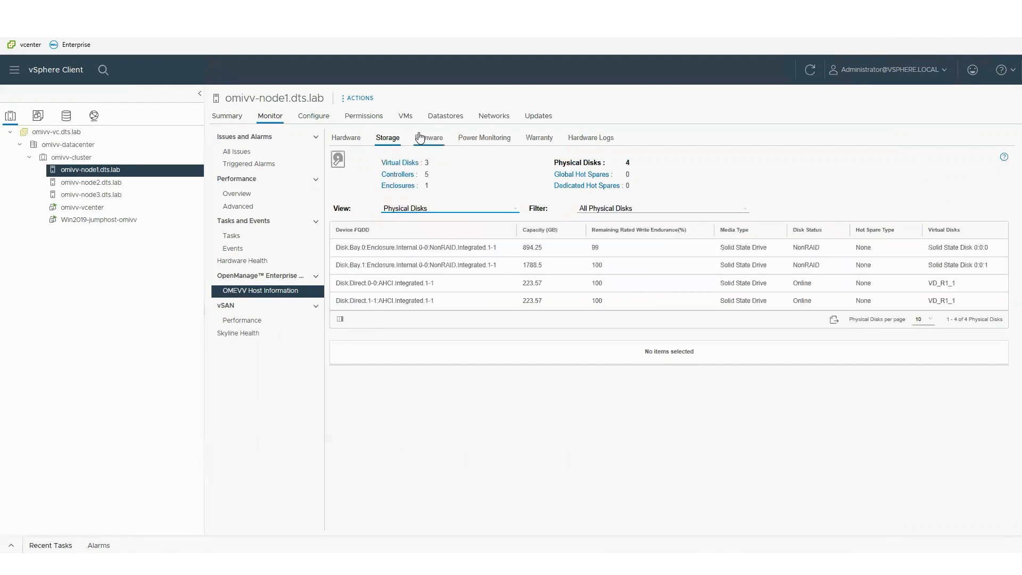
pyautogui.click(429, 138)
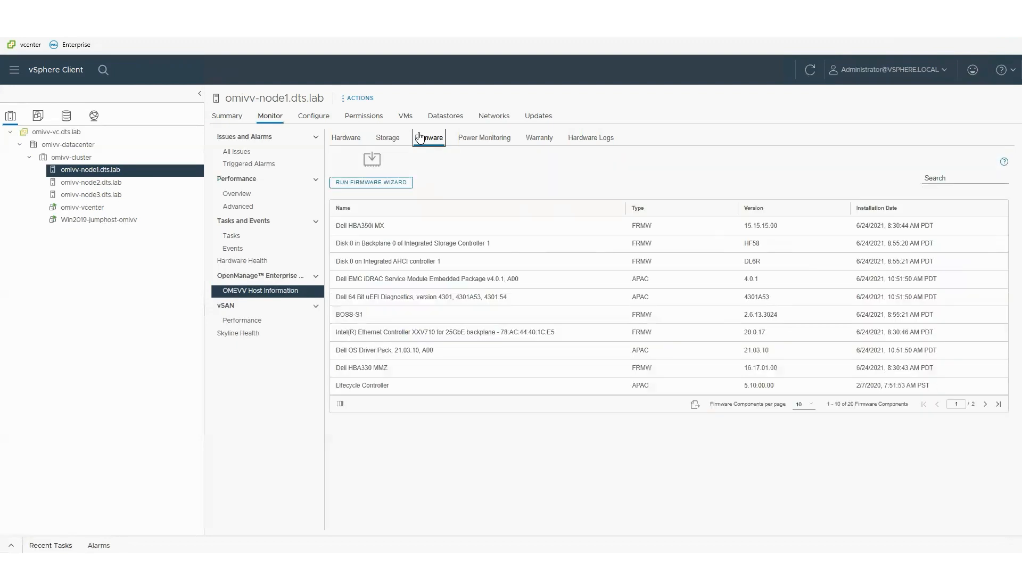
pyautogui.moveTo(538, 137)
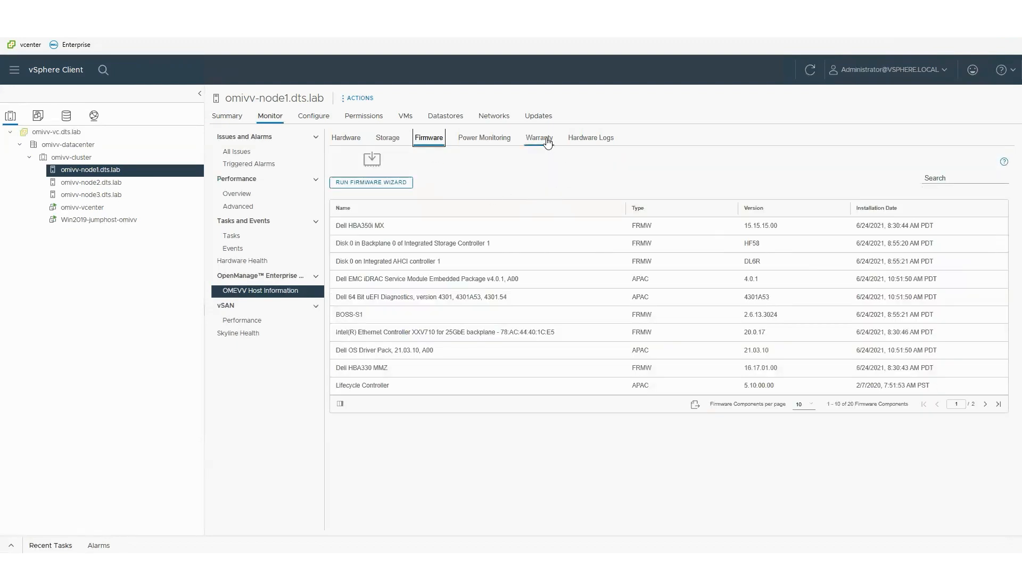
pyautogui.click(538, 138)
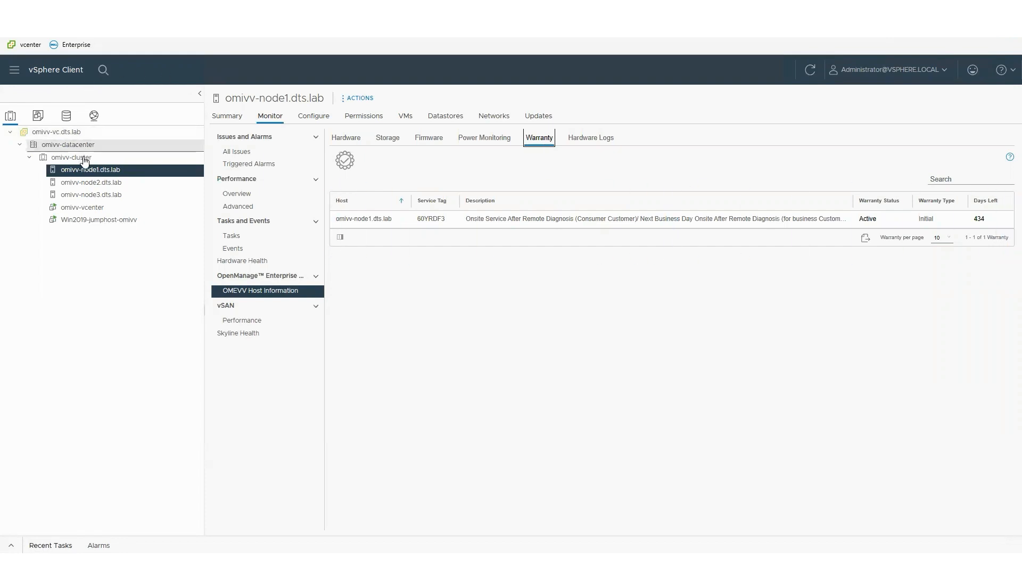
pyautogui.click(70, 157)
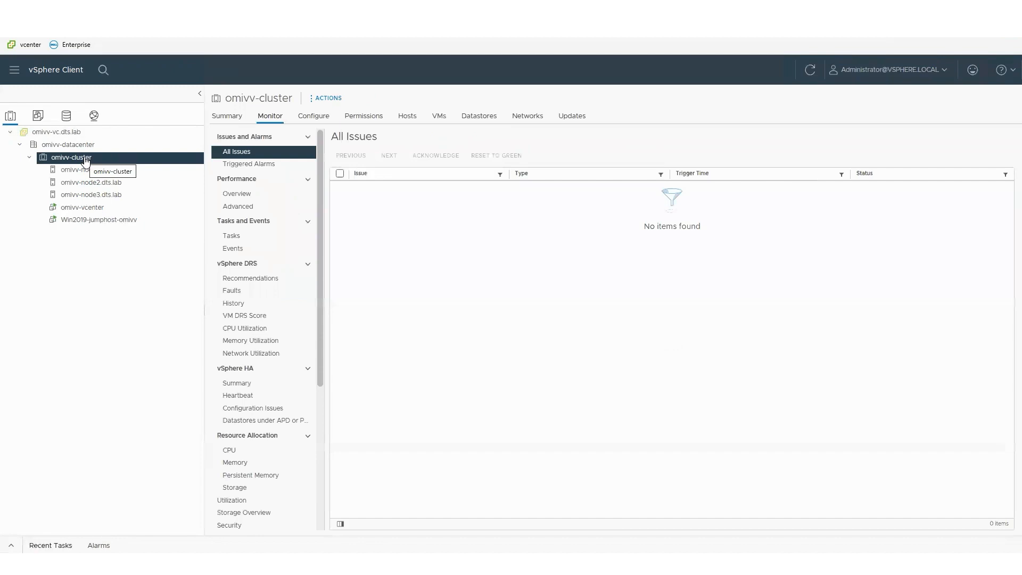
# Step: Start the OpenManage Firmware Update wizard for omivv-cluster from its context menu
pyautogui.rightClick(69, 157)
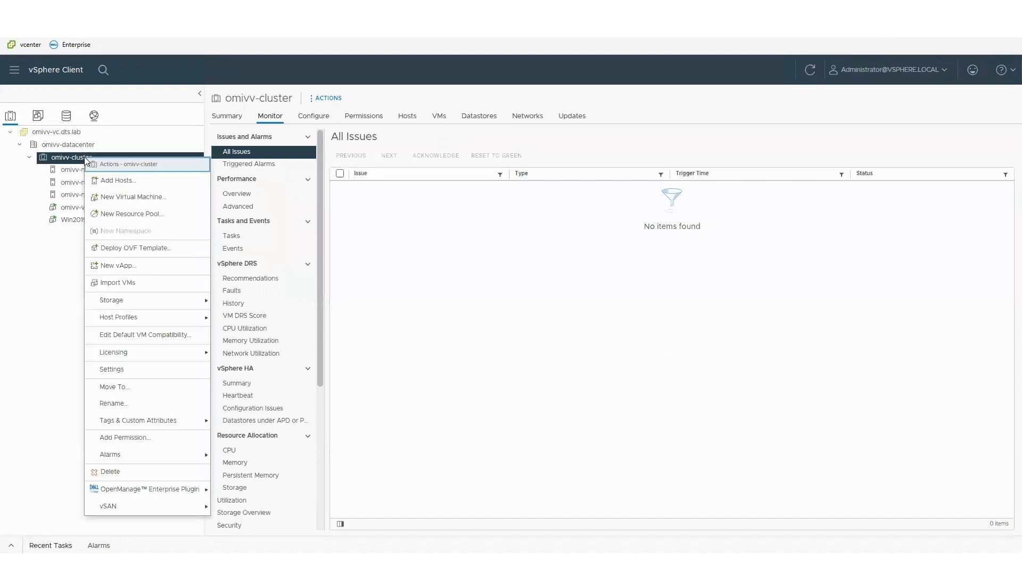
pyautogui.moveTo(163, 488)
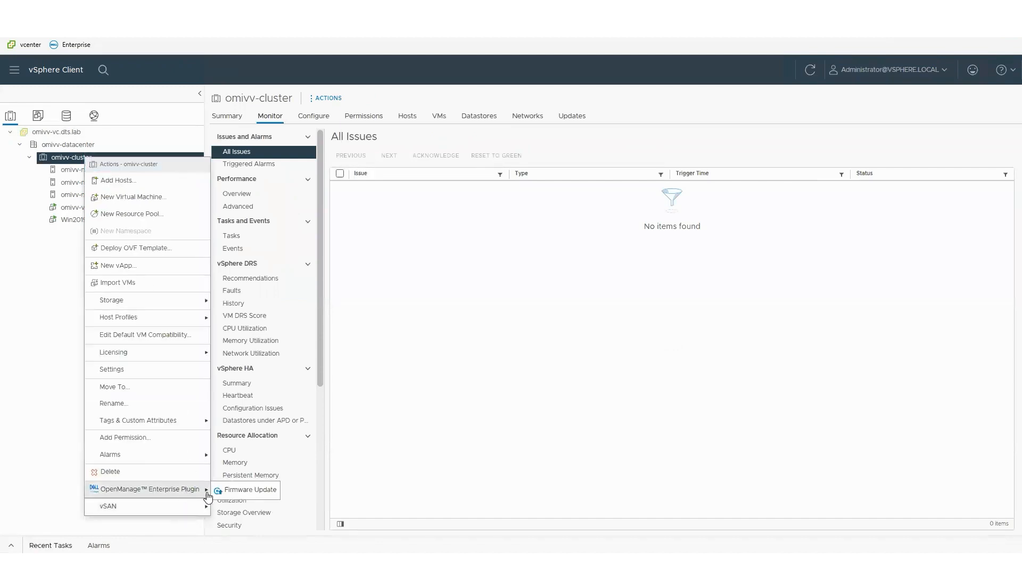
pyautogui.click(250, 490)
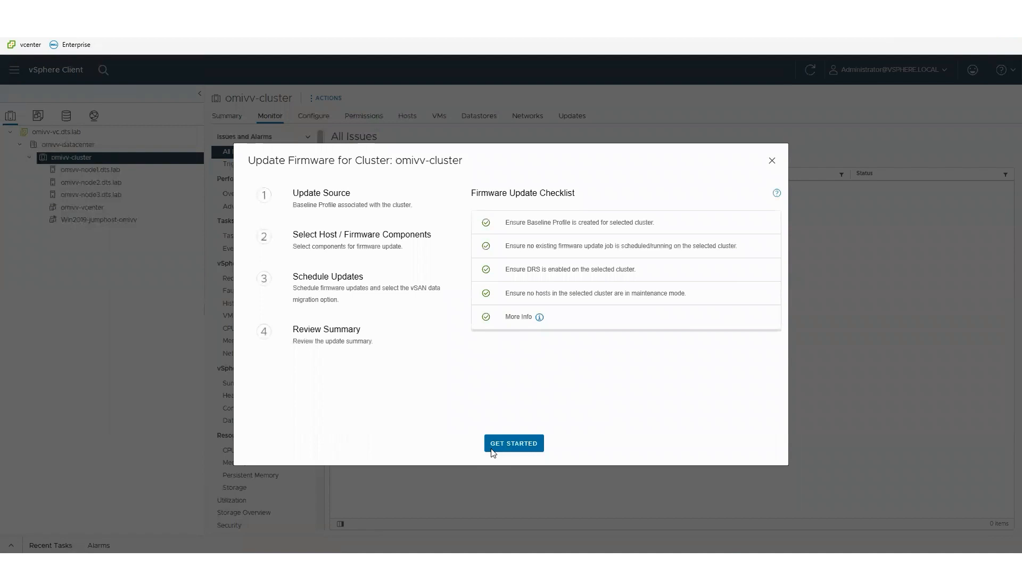
# Step: Advance the cluster firmware wizard past the source step, toggling the iDRAC component, to scheduling
pyautogui.click(513, 443)
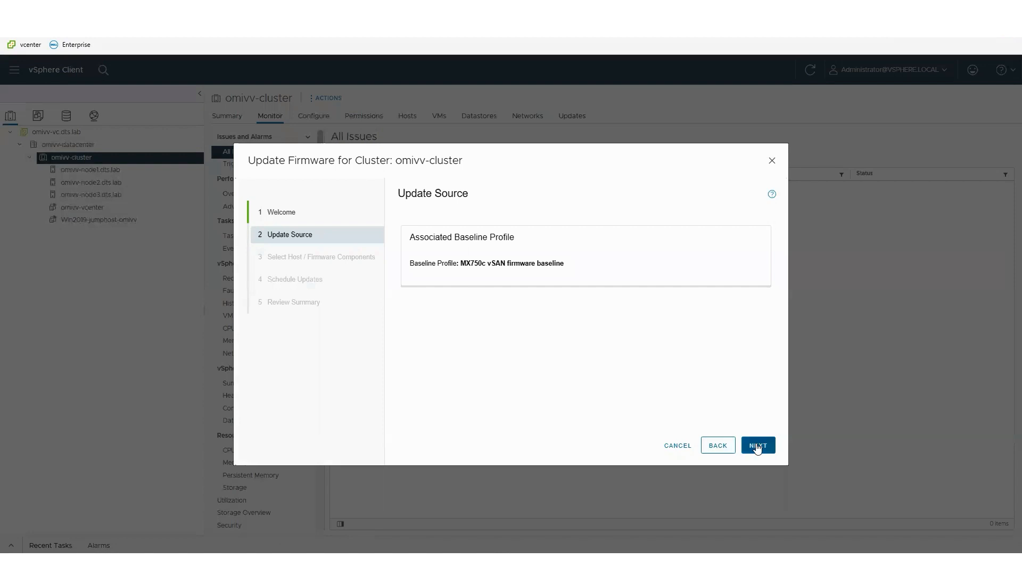
pyautogui.click(757, 445)
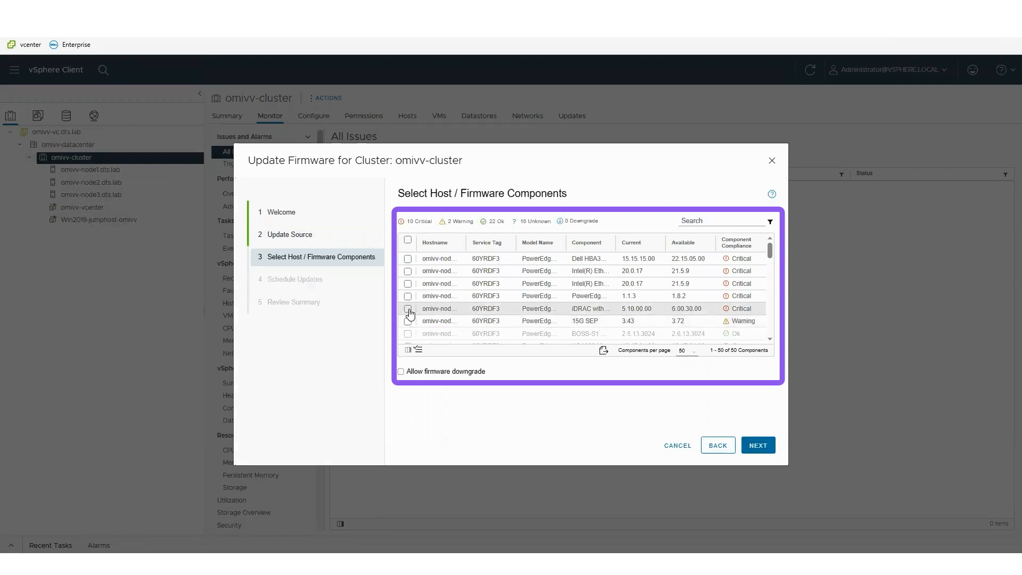
pyautogui.click(408, 309)
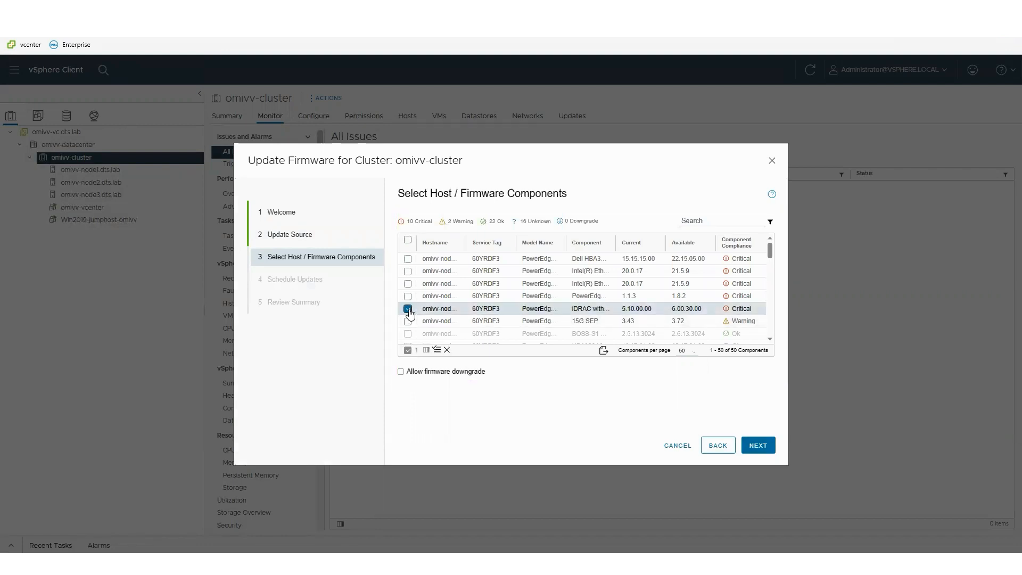
pyautogui.click(409, 308)
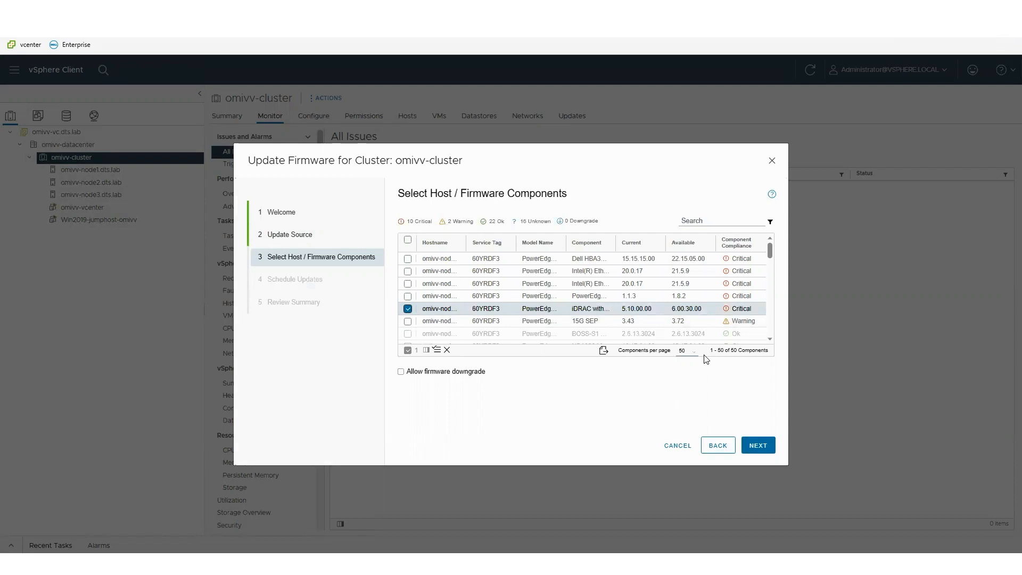
pyautogui.click(757, 445)
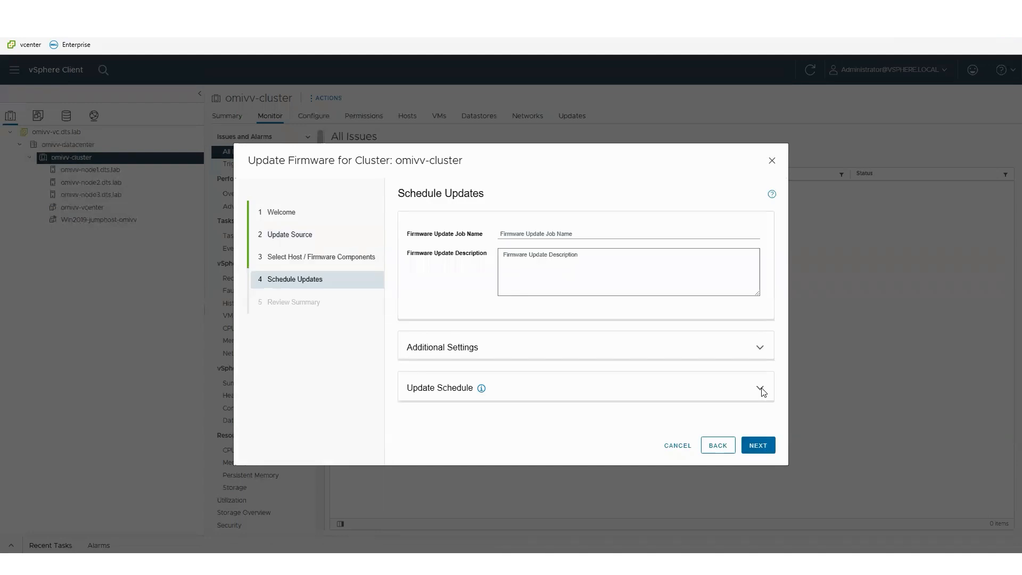
# Step: Pick Schedule Update and check the calendar without changing the date, then cancel the wizard
pyautogui.click(761, 388)
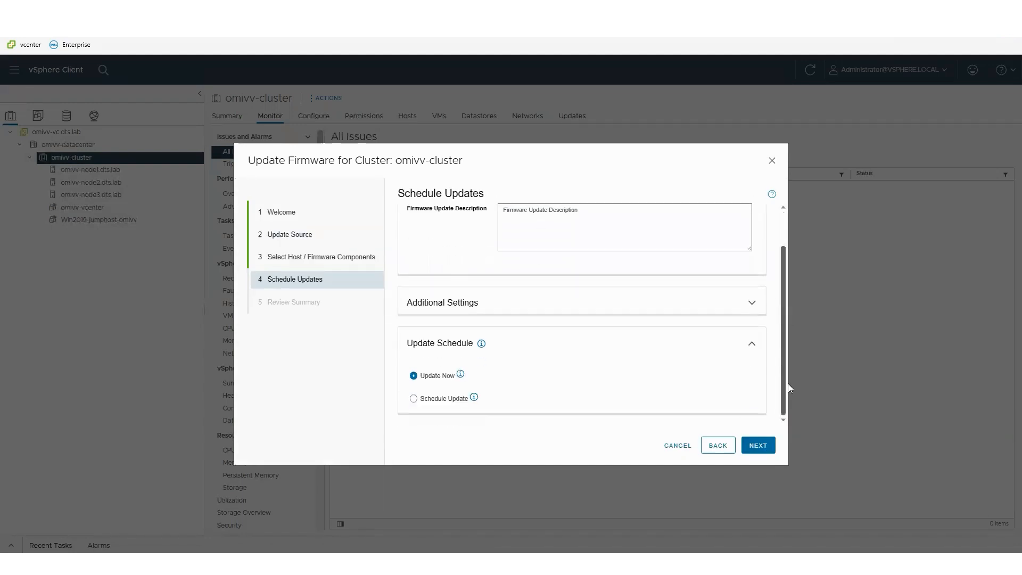
pyautogui.click(413, 398)
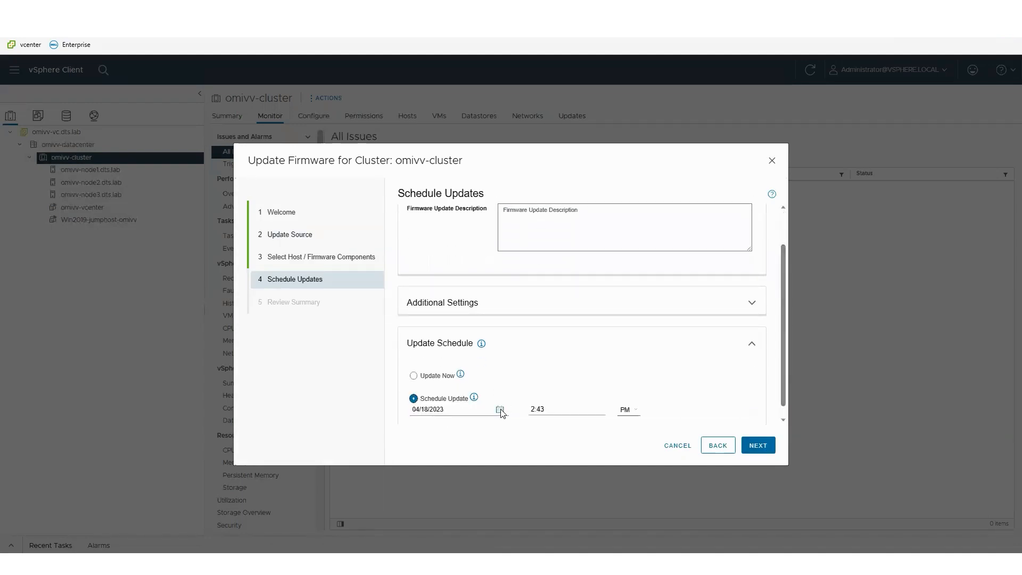
pyautogui.click(500, 409)
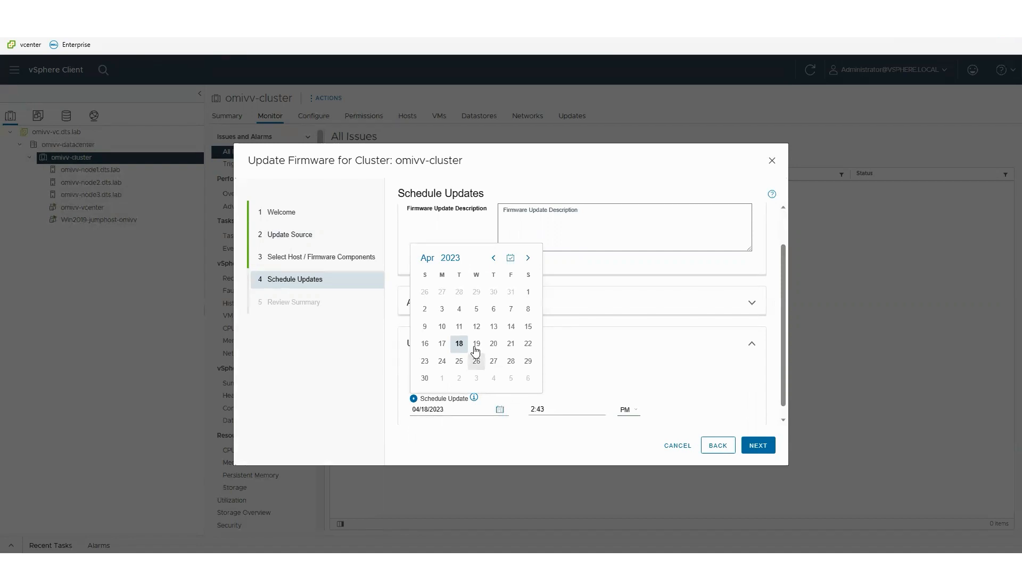
pyautogui.click(477, 343)
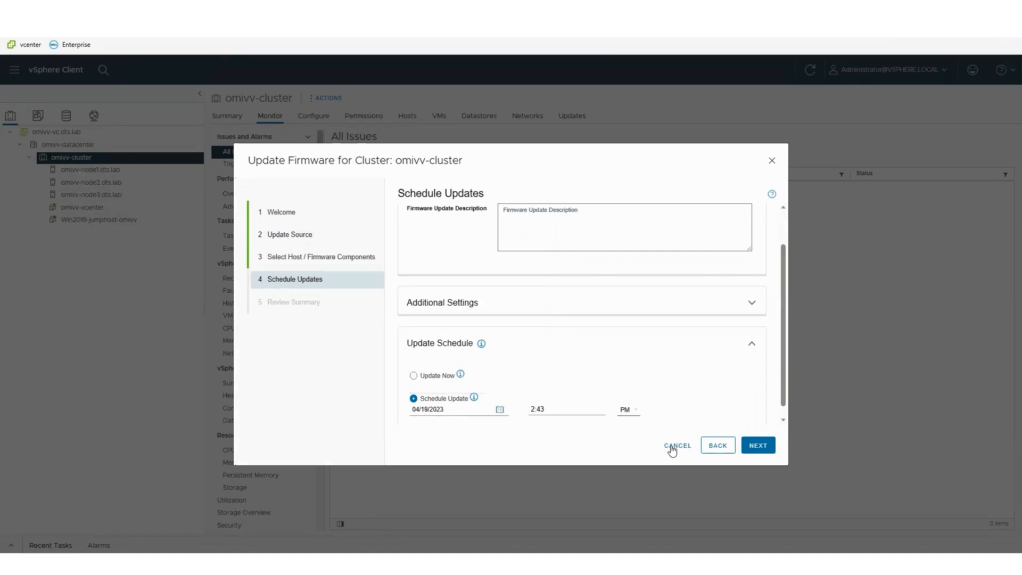
pyautogui.click(677, 445)
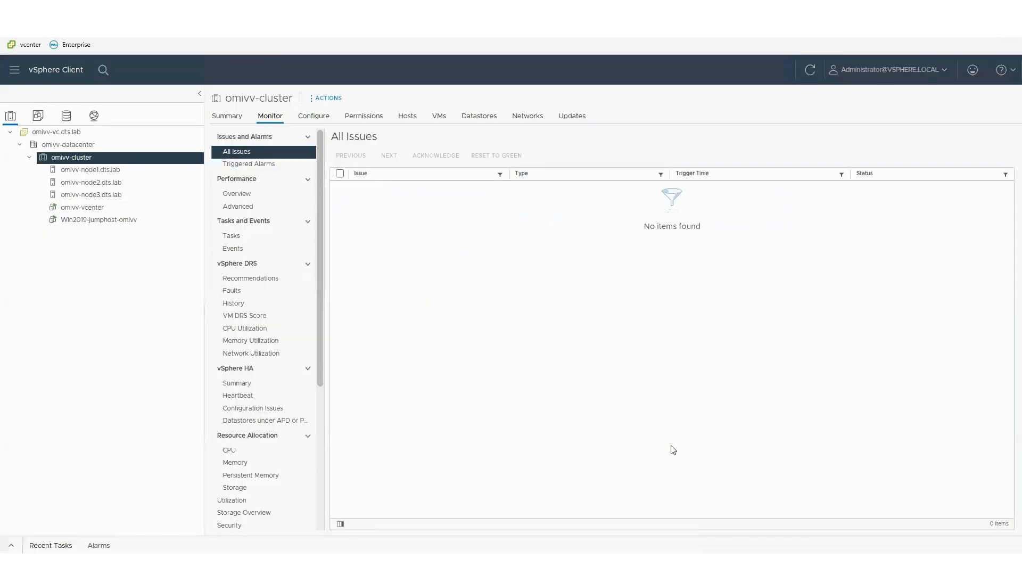
pyautogui.moveTo(363, 278)
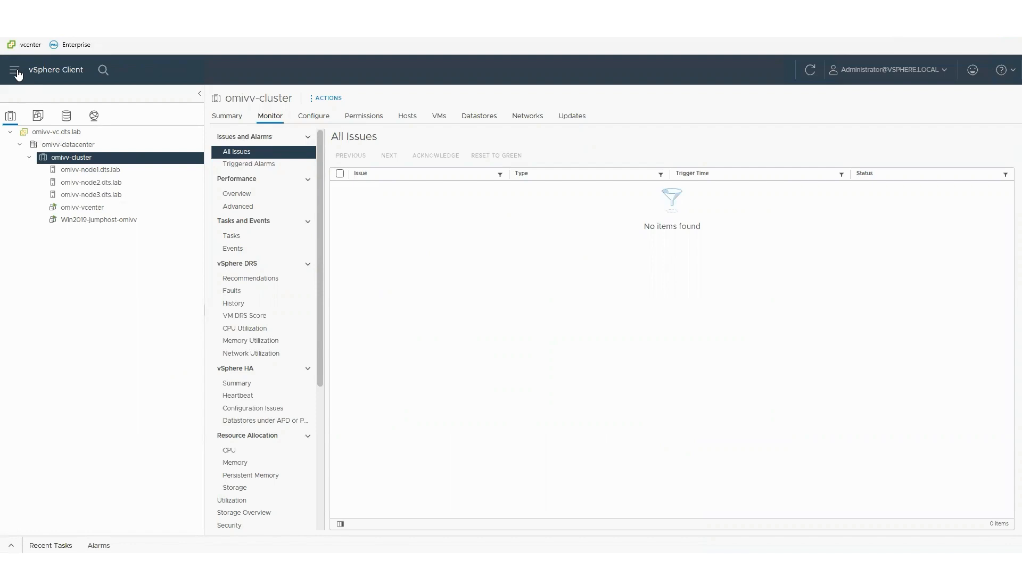
# Step: Show the OpenManage plugin's Hosts & Chassis list of three healthy PowerEdge MX750c hosts
pyautogui.click(17, 69)
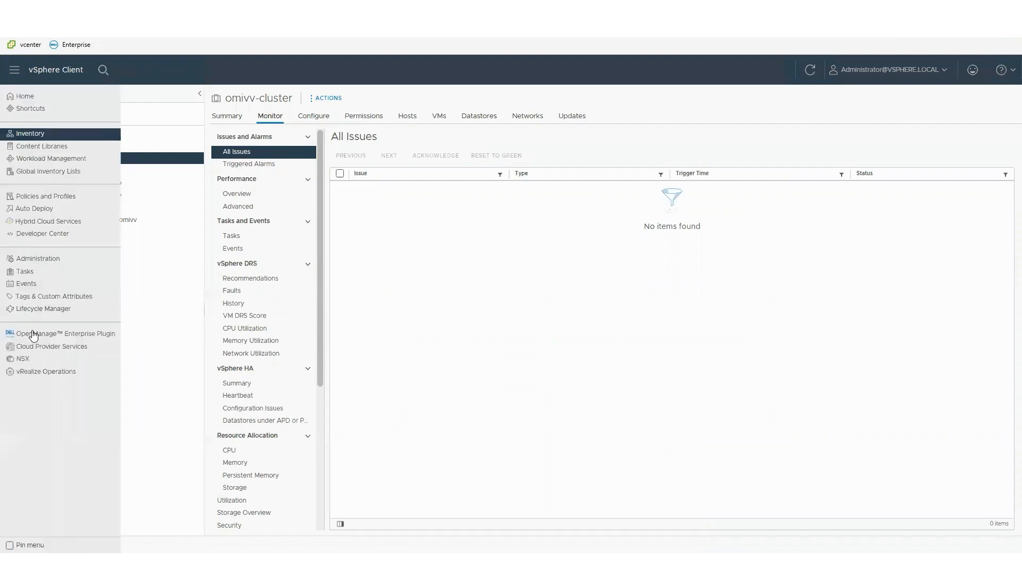
pyautogui.click(65, 333)
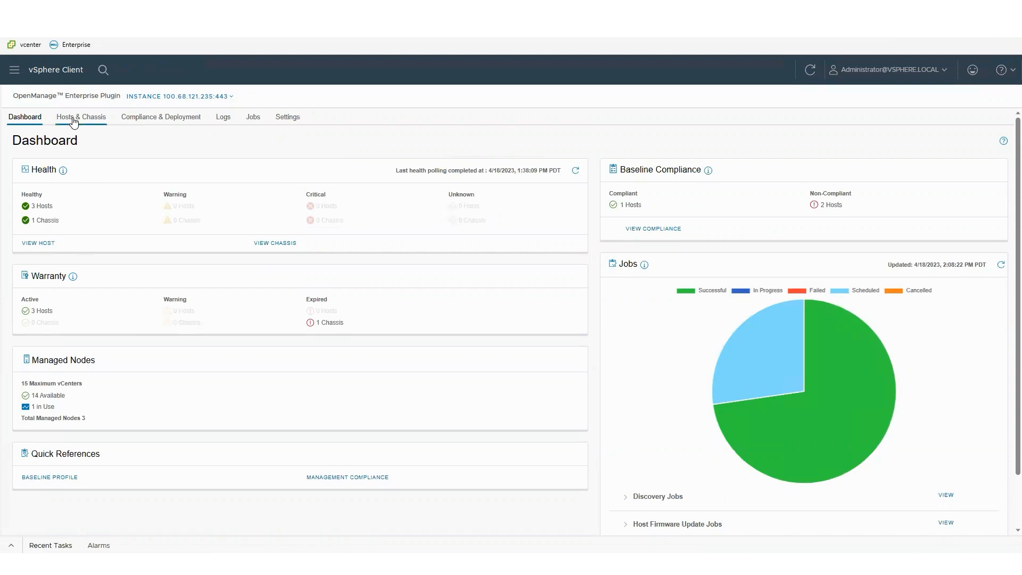
pyautogui.click(80, 116)
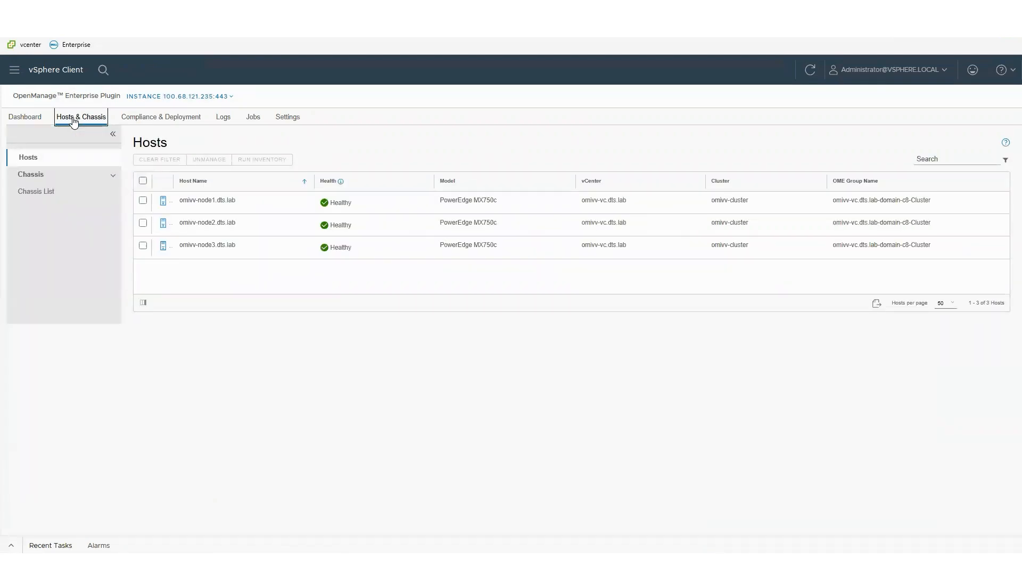
pyautogui.moveTo(149, 127)
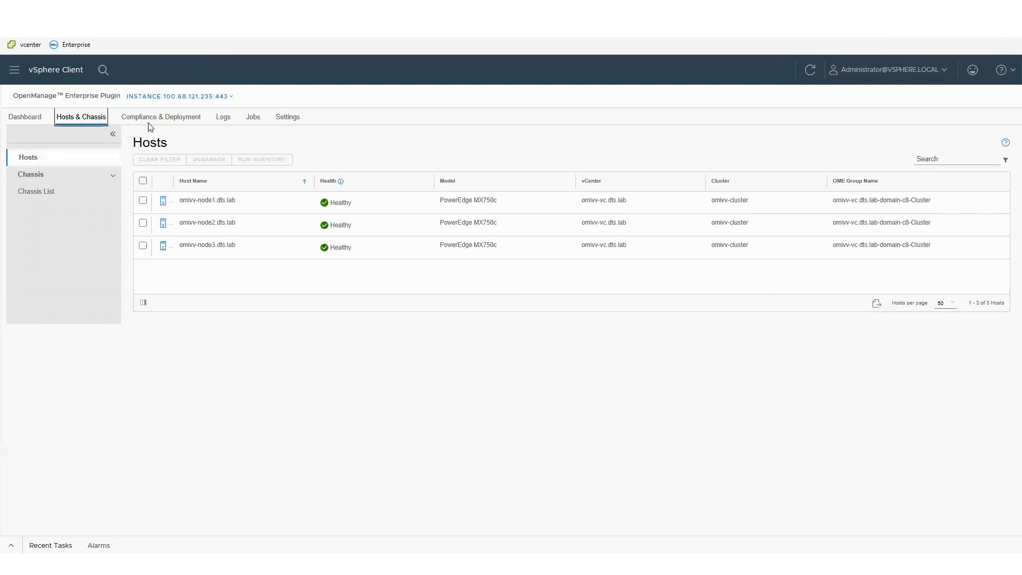
pyautogui.moveTo(161, 117)
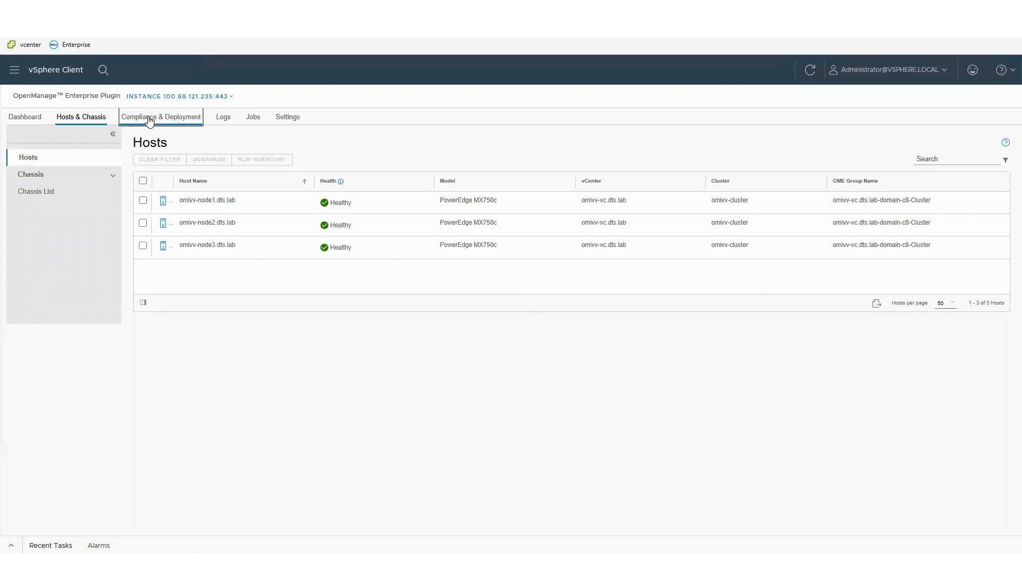
# Step: Select bare-metal server F5MT513, view its ISO Profile Deployment checklist, and close it without deploying
pyautogui.click(160, 117)
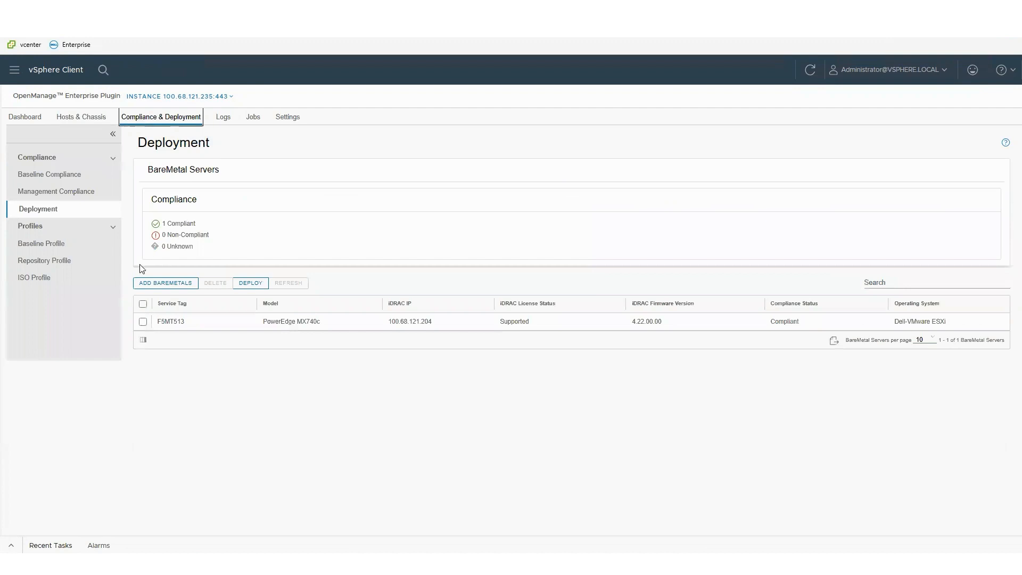
pyautogui.click(143, 321)
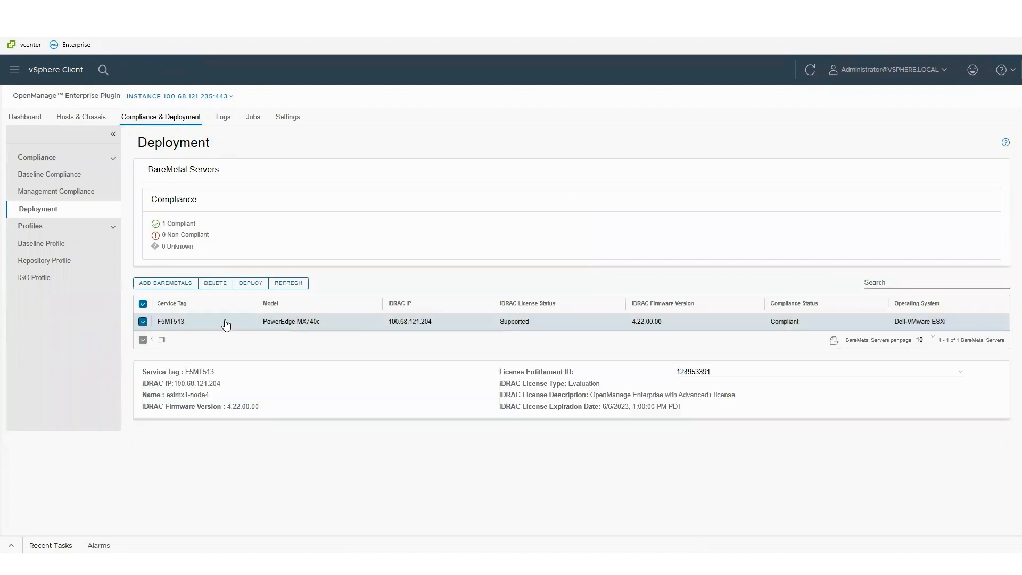
pyautogui.click(250, 283)
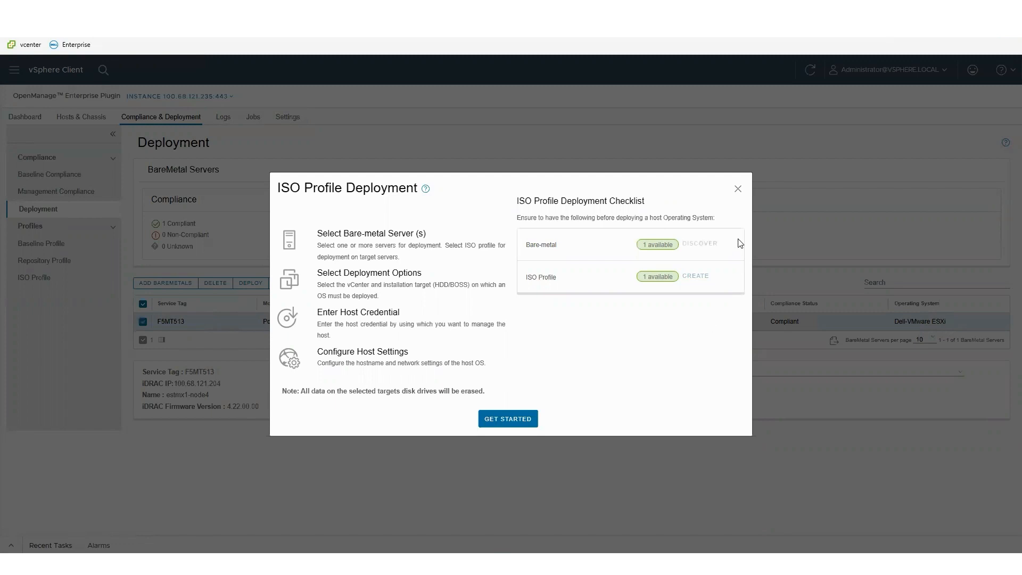
pyautogui.moveTo(736, 195)
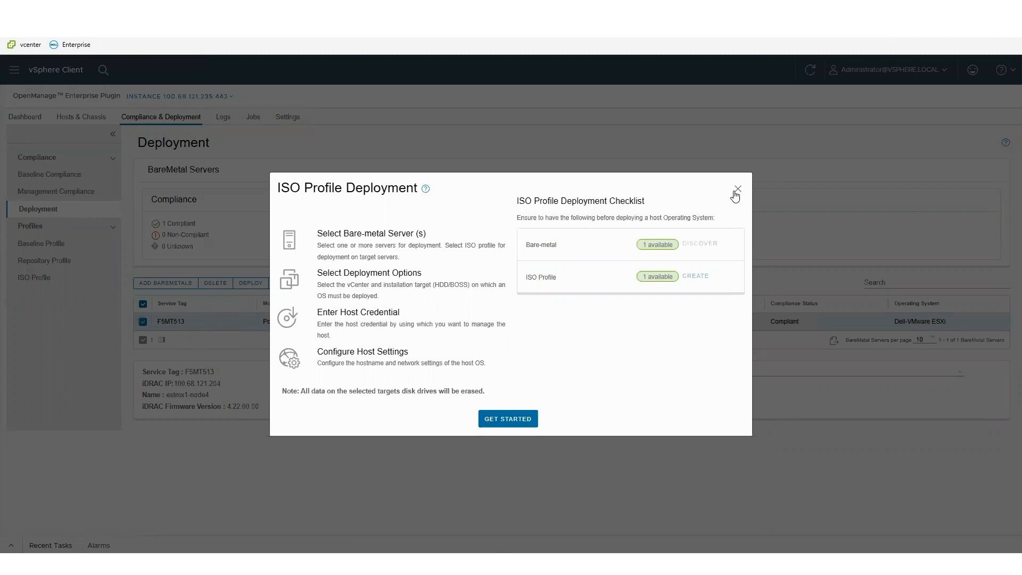
pyautogui.click(738, 189)
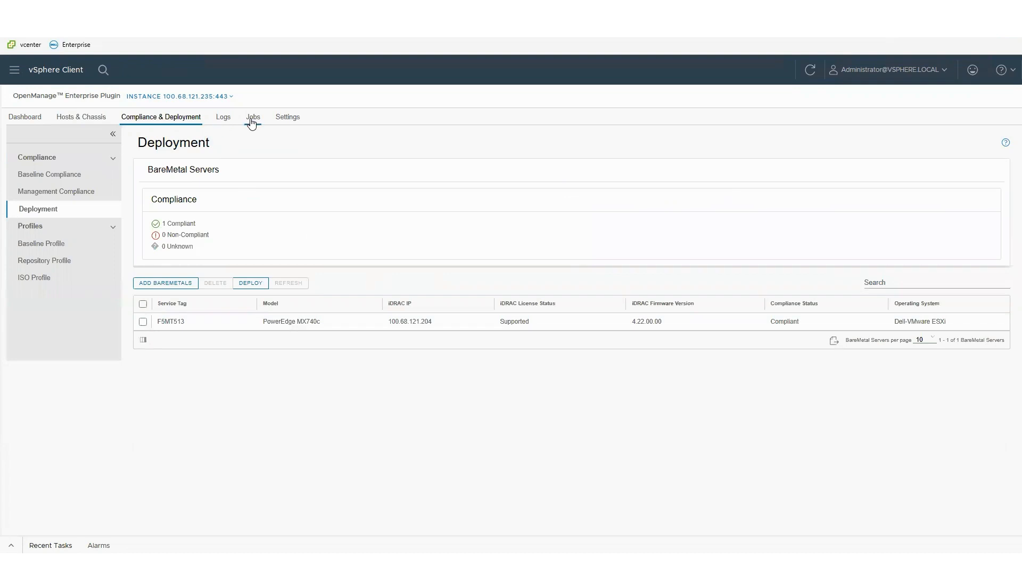
pyautogui.moveTo(265, 119)
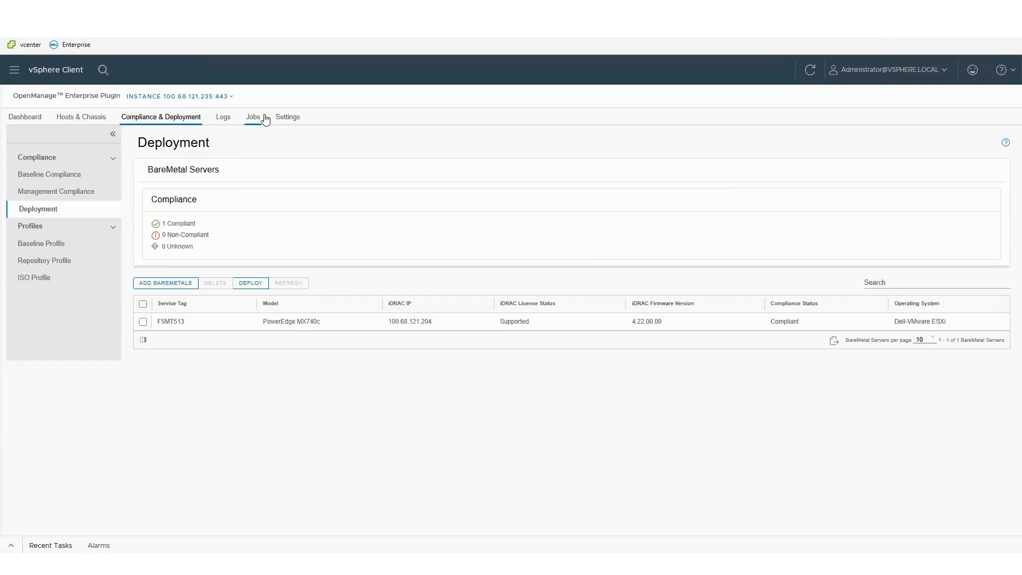
# Step: Show the plugin Settings listing Proactive HA event default and override severities
pyautogui.click(288, 117)
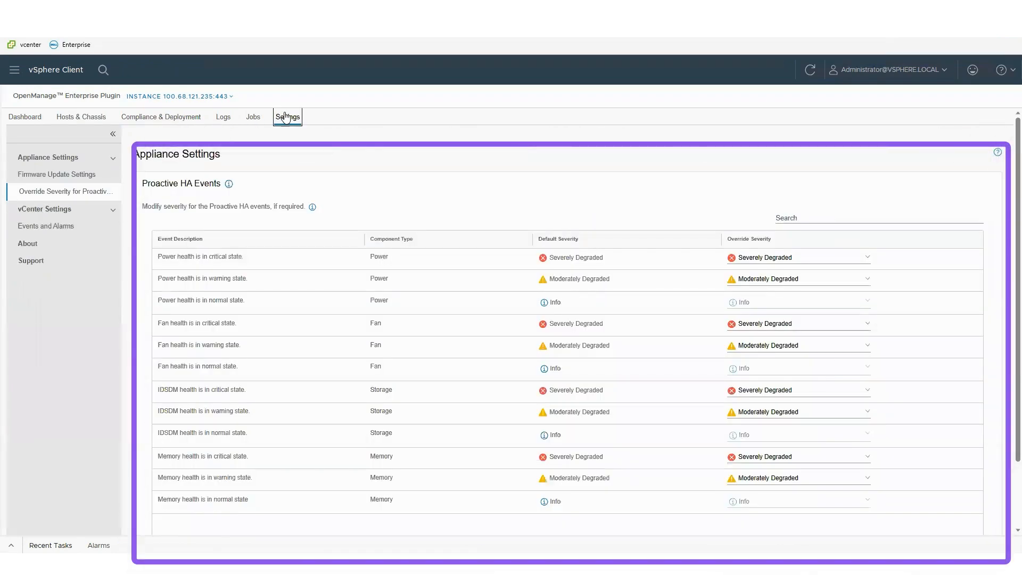